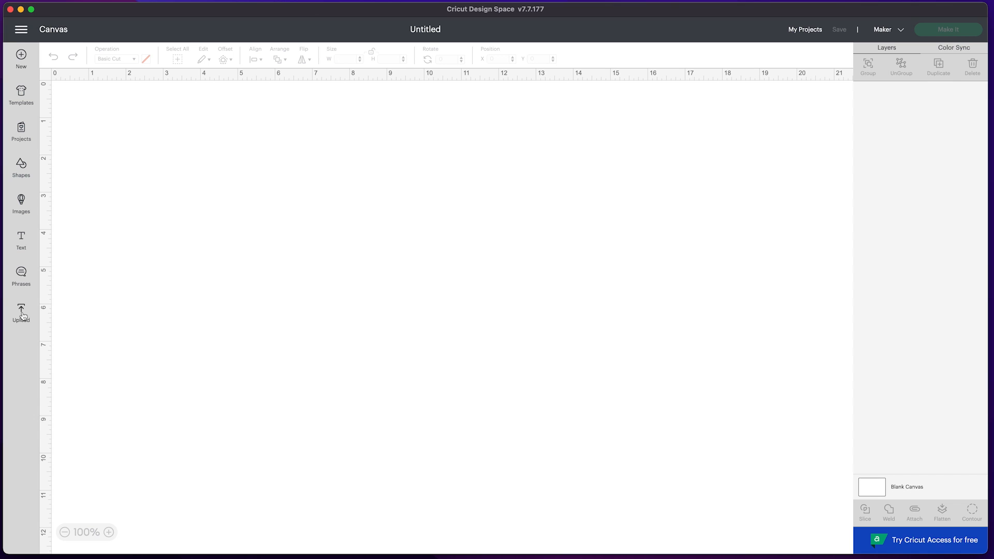
Start a new image upload from the Upload section of the sidebar.
left_click(21, 312)
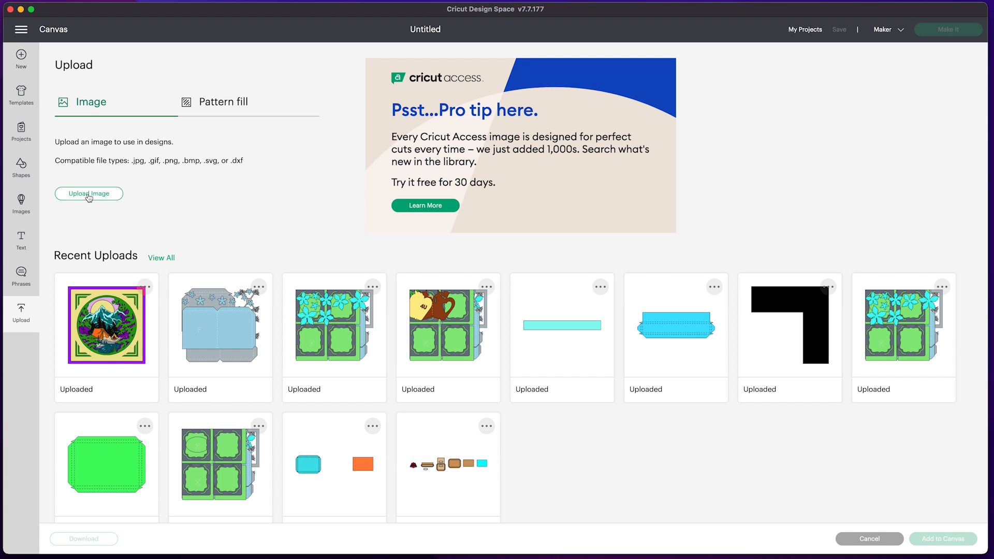
left_click(89, 193)
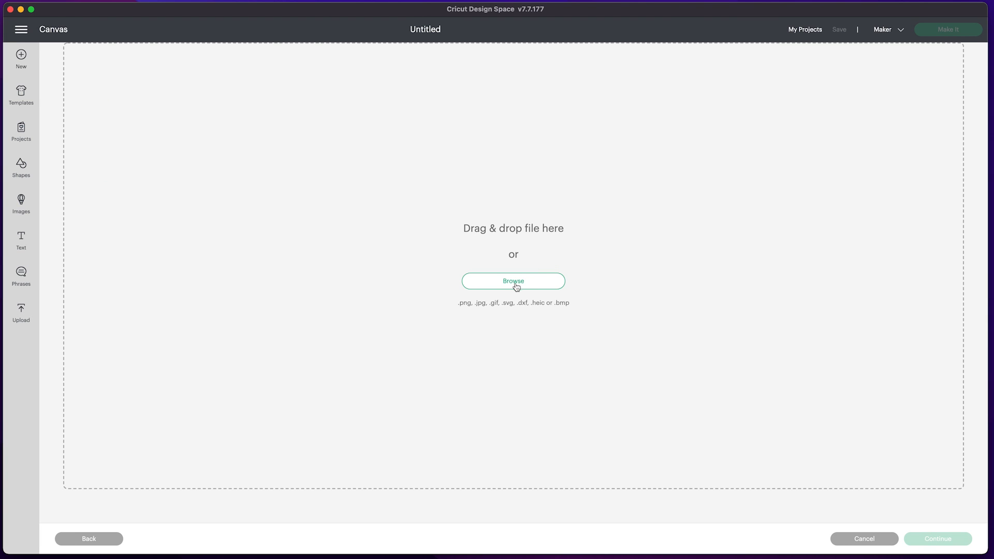
Browse the Desktop and load 'Mother's Day Gift Box.svg' for upload.
left_click(513, 281)
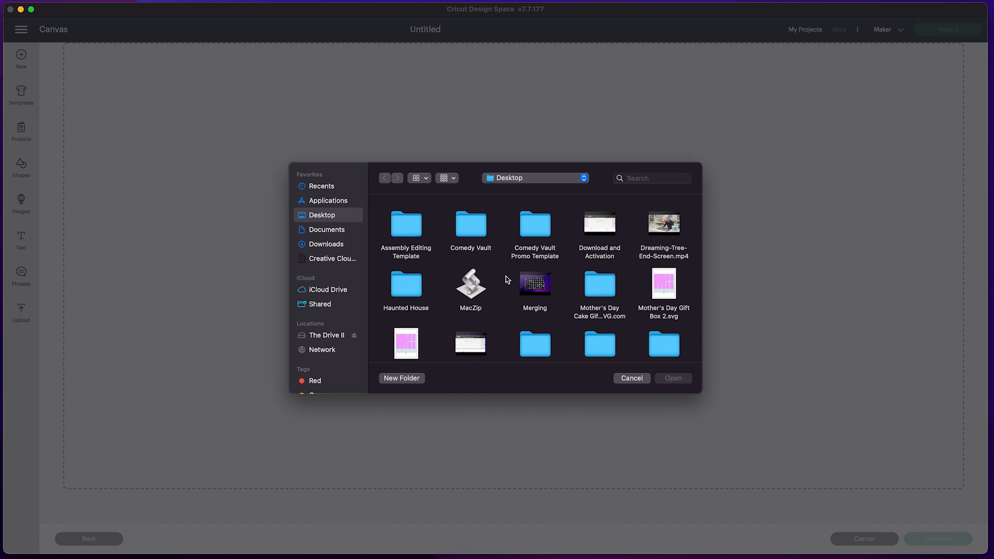
mouse_move(504, 278)
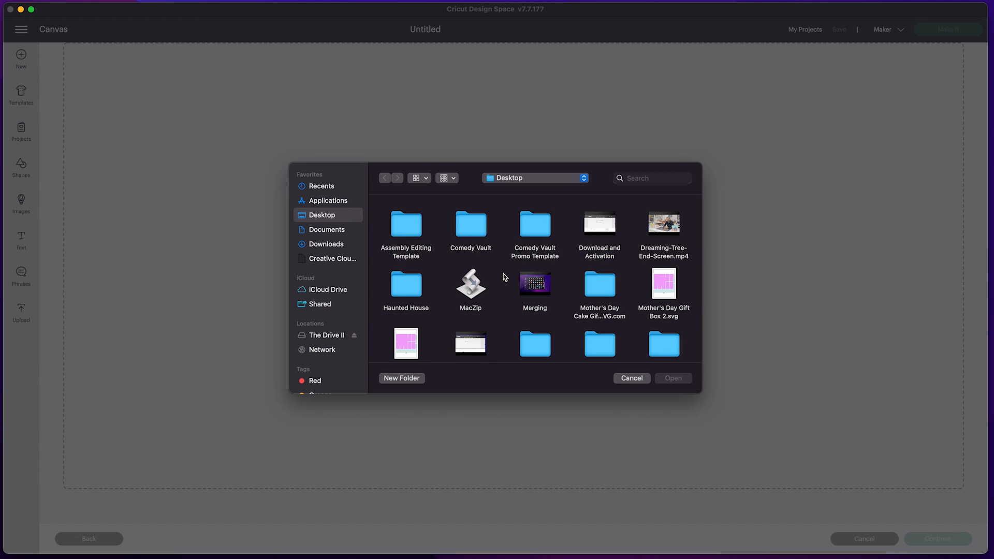
scroll("down", 3)
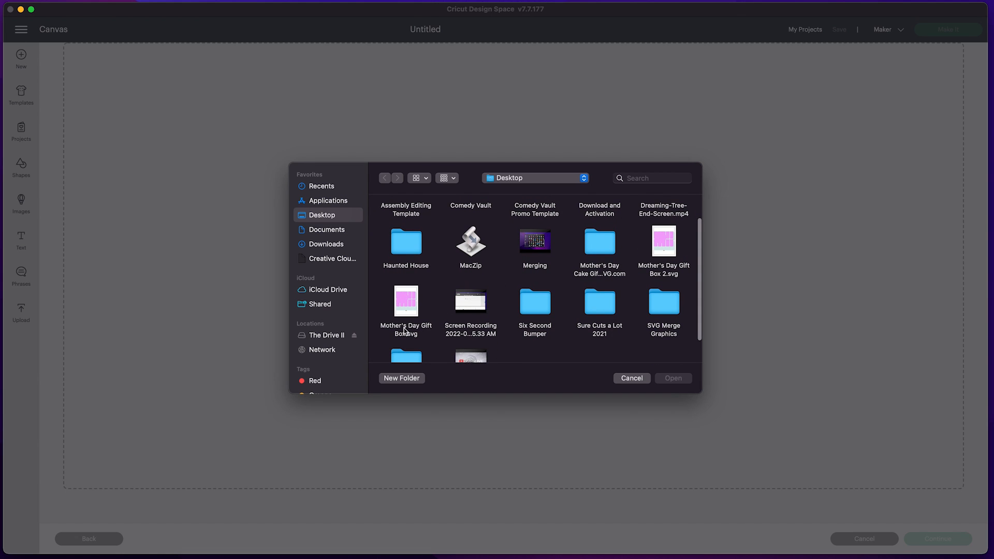
left_click(405, 302)
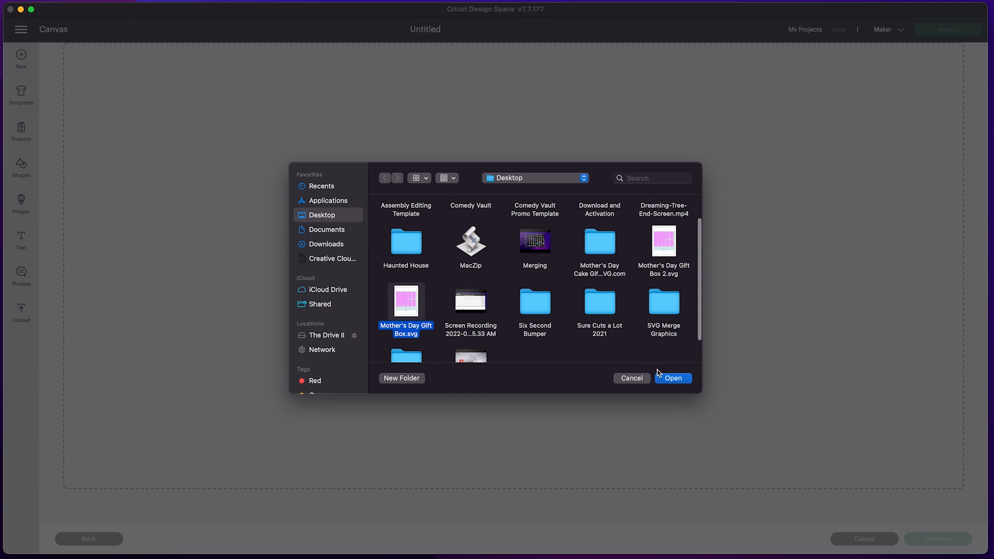
left_click(673, 378)
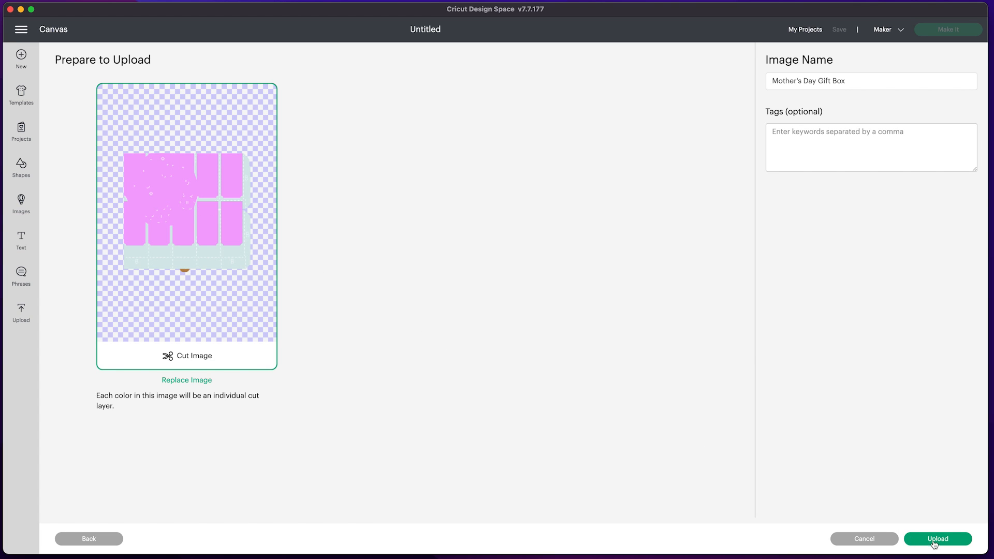
Upload the gift box image and add it from Recent Uploads to the canvas.
left_click(938, 538)
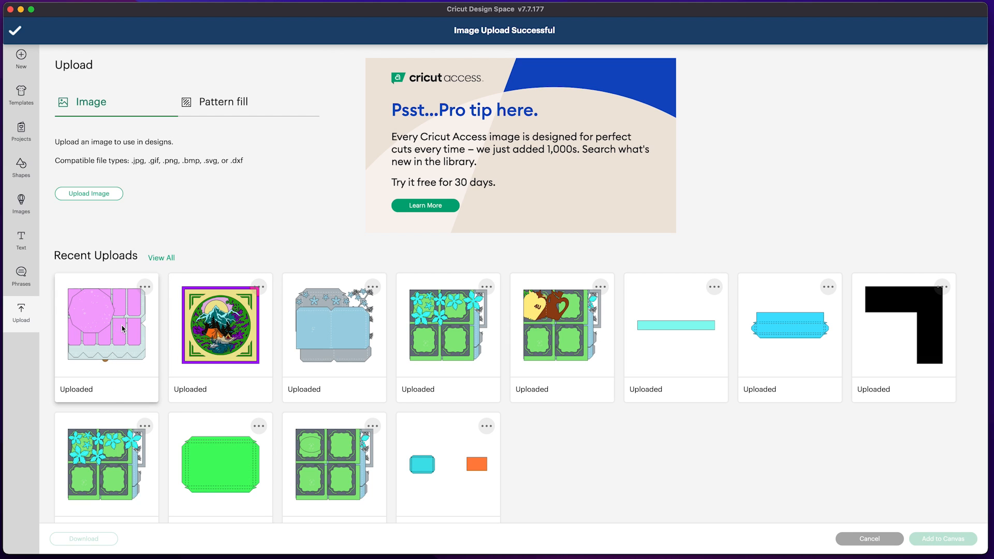
left_click(105, 323)
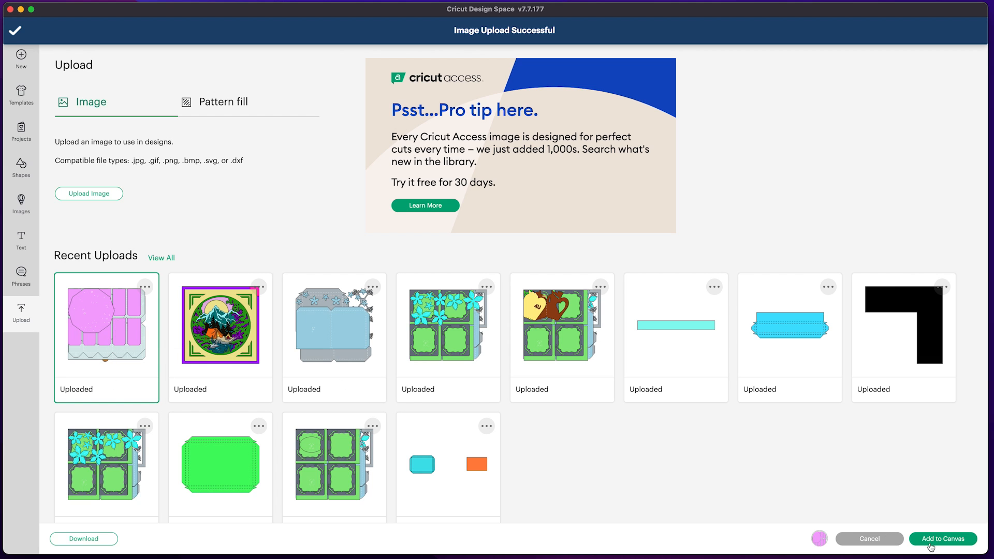
left_click(942, 538)
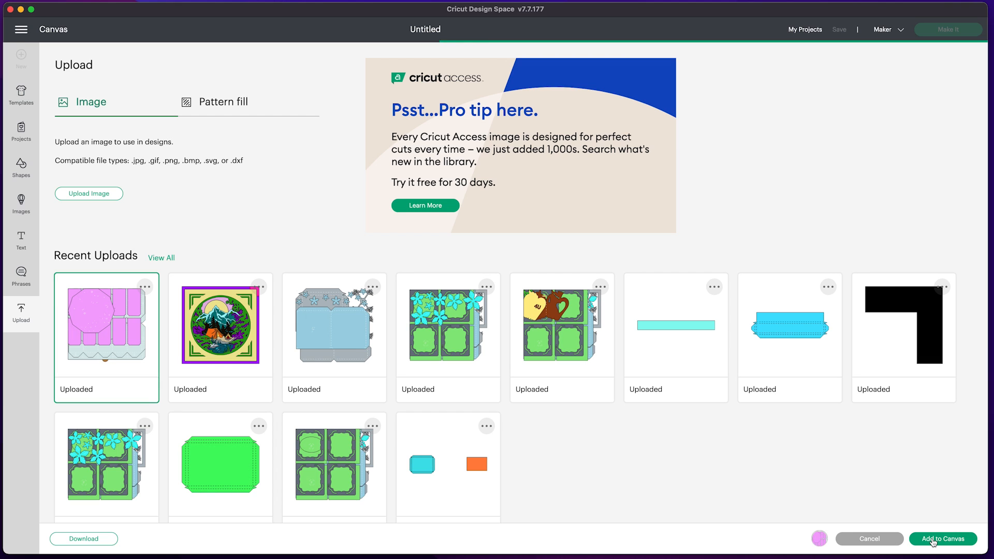
left_click(942, 538)
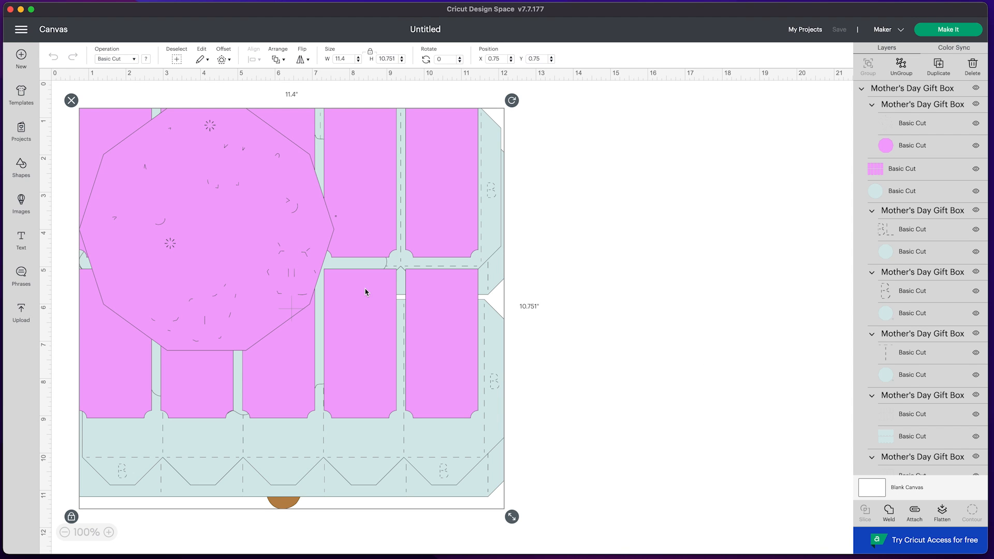
mouse_move(353, 294)
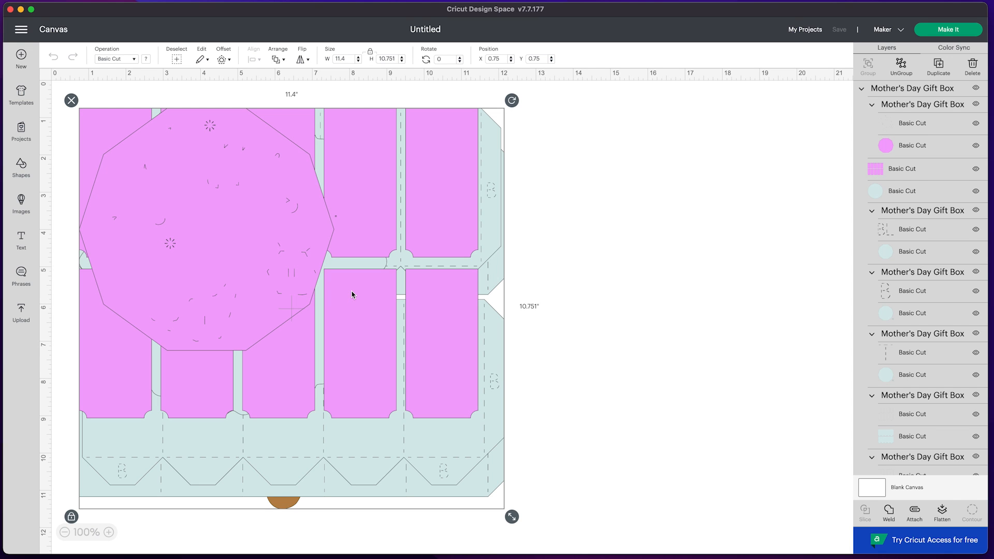
Ungroup the gift box design into its separate layered pieces.
right_click(353, 294)
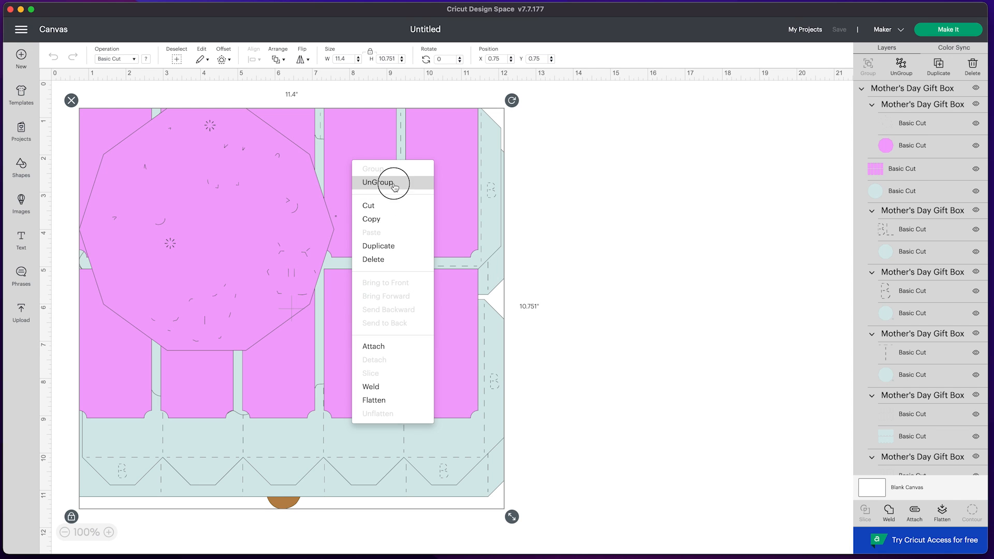
left_click(379, 182)
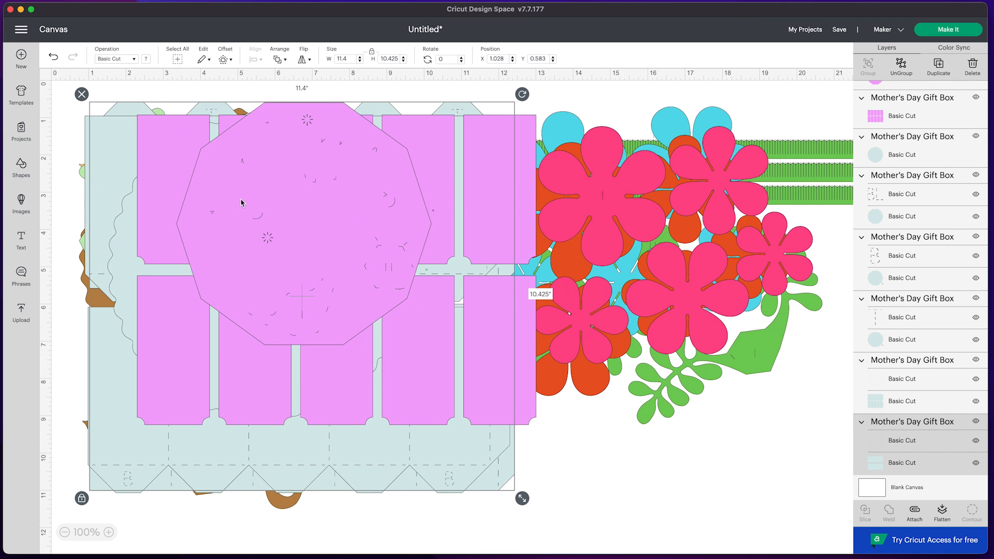
Drag the pink octagon piece rightward over the flower parts.
left_click_drag(522, 498, 563, 353)
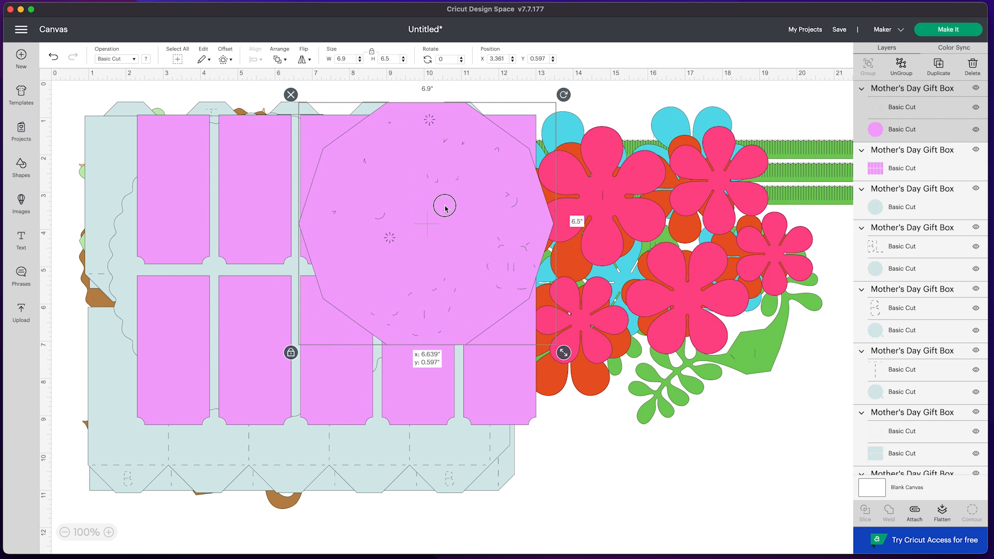
left_click_drag(445, 209, 519, 259)
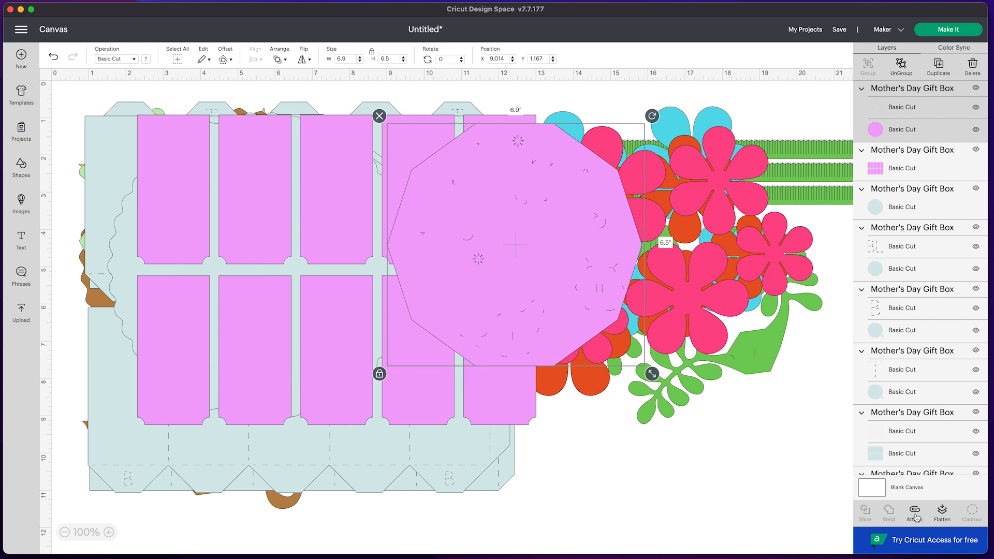